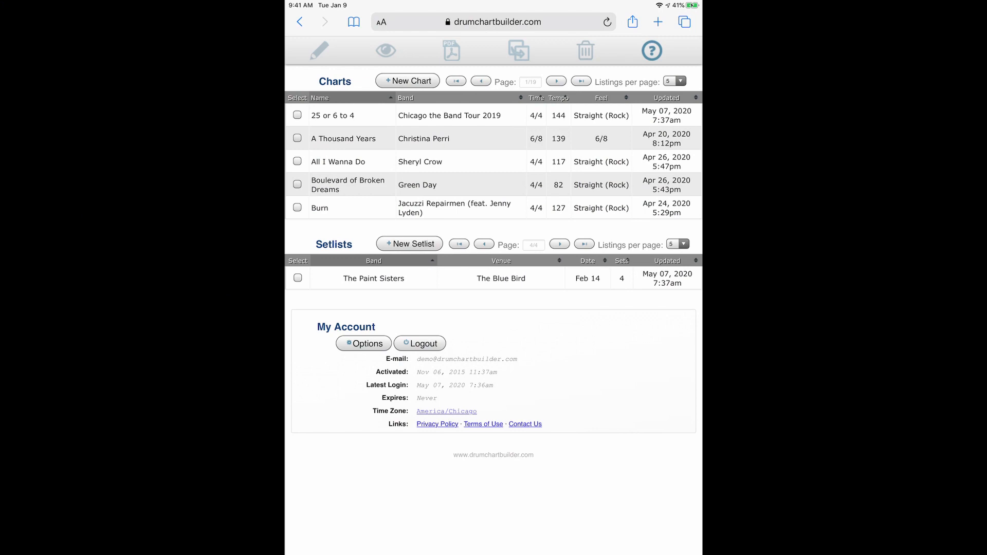
Resave the 25 or 6 to 4 chart and The Paint Sisters setlist, both stamped 7:51am
{"action": "left_click", "coordinate": [407, 80]}
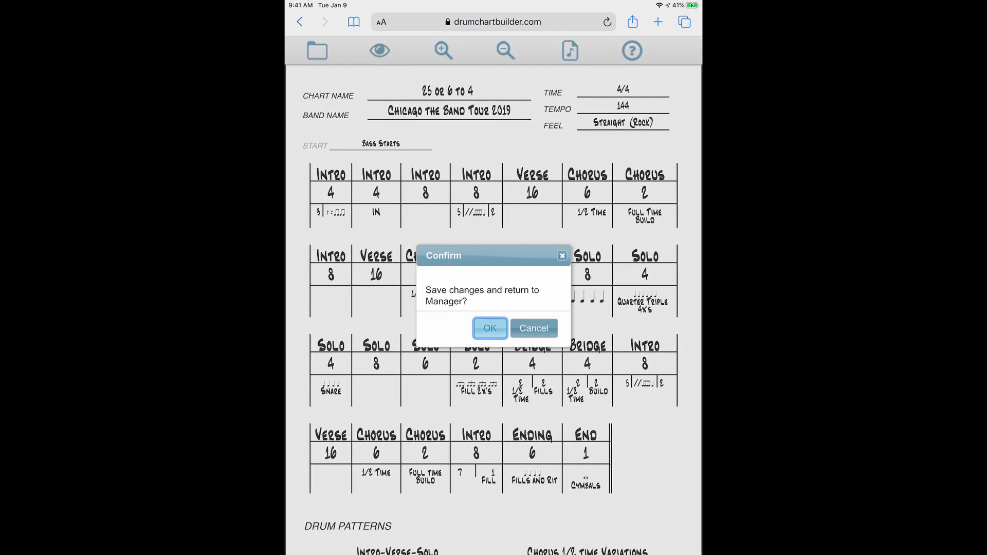
{"action": "left_click", "coordinate": [490, 329]}
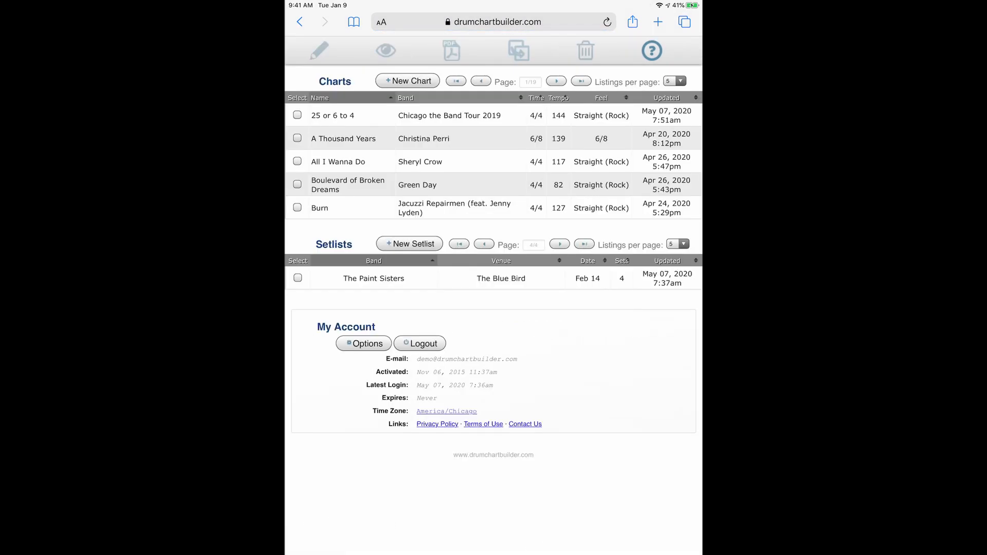
{"action": "left_click", "coordinate": [297, 278]}
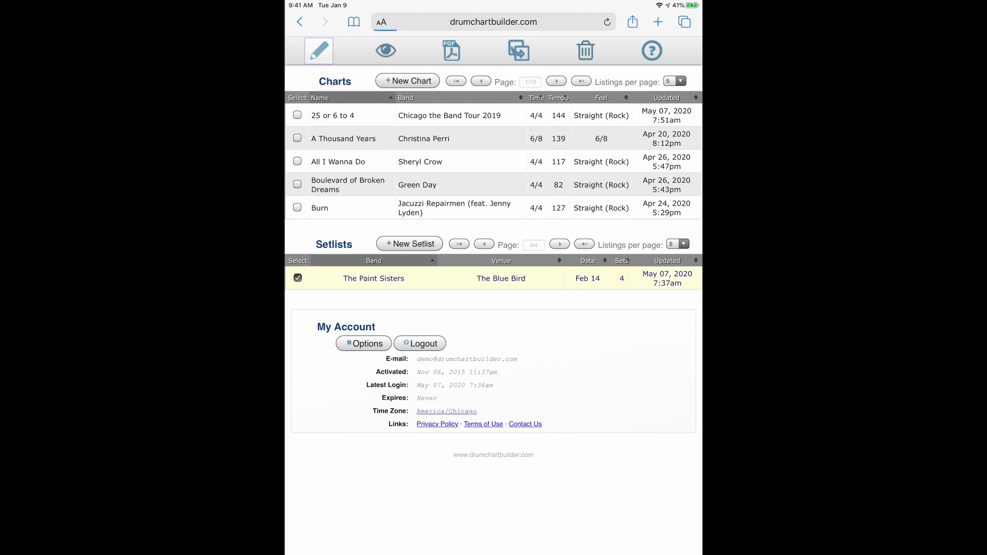
{"action": "left_click", "coordinate": [373, 279]}
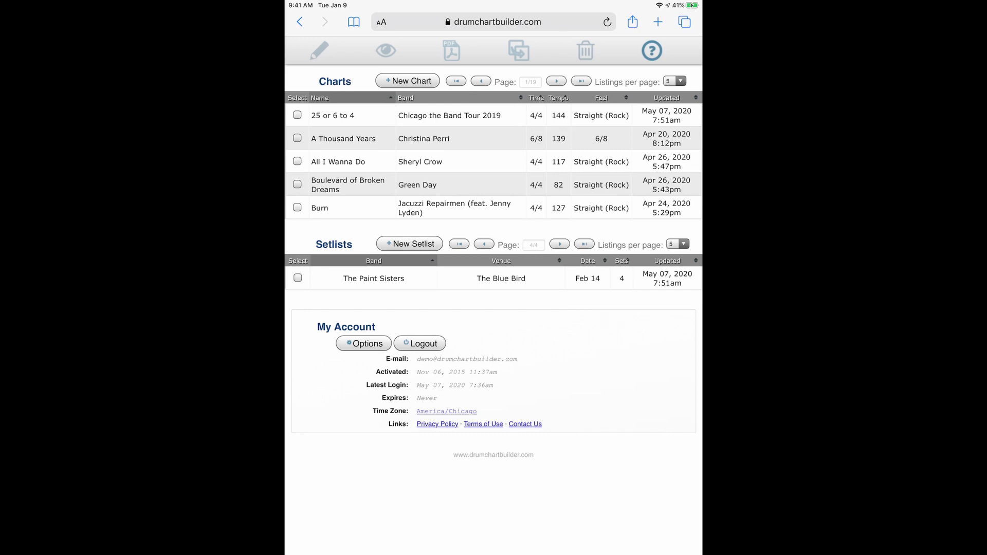
Add the DrumChartBuilder site to the home screen as an app icon via the share sheet
{"action": "left_click", "coordinate": [633, 22]}
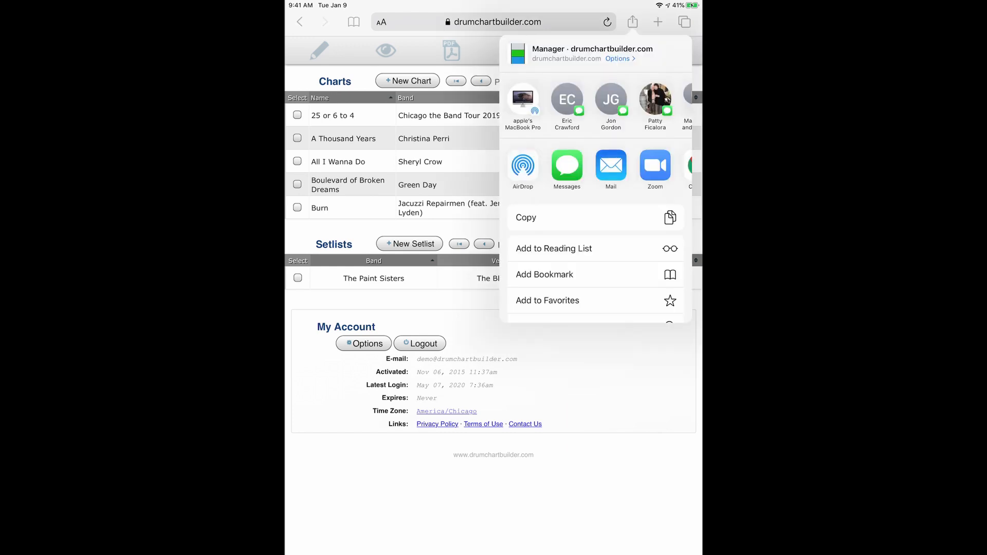
{"action": "scroll", "scroll_direction": "down", "scroll_amount": 3}
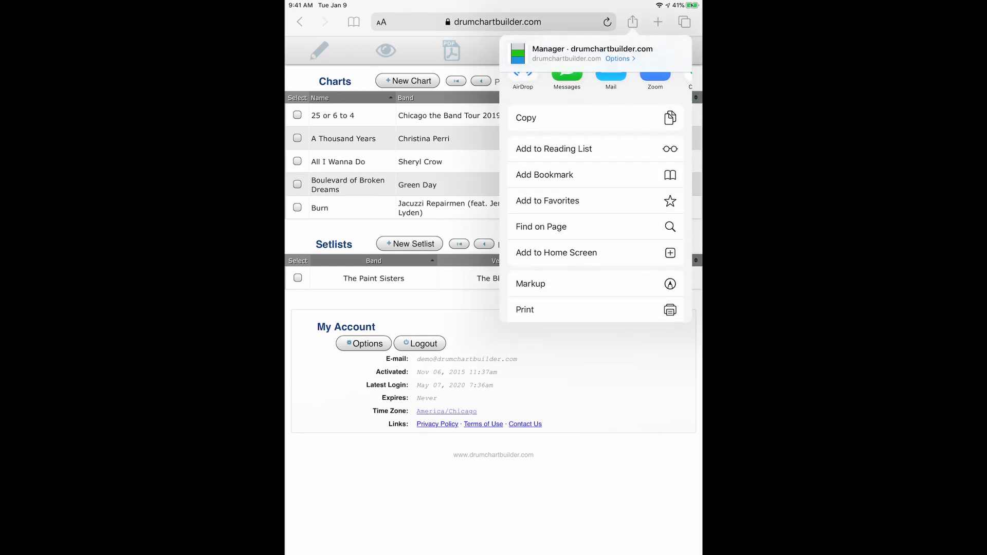
{"action": "scroll", "scroll_direction": "down", "scroll_amount": 3}
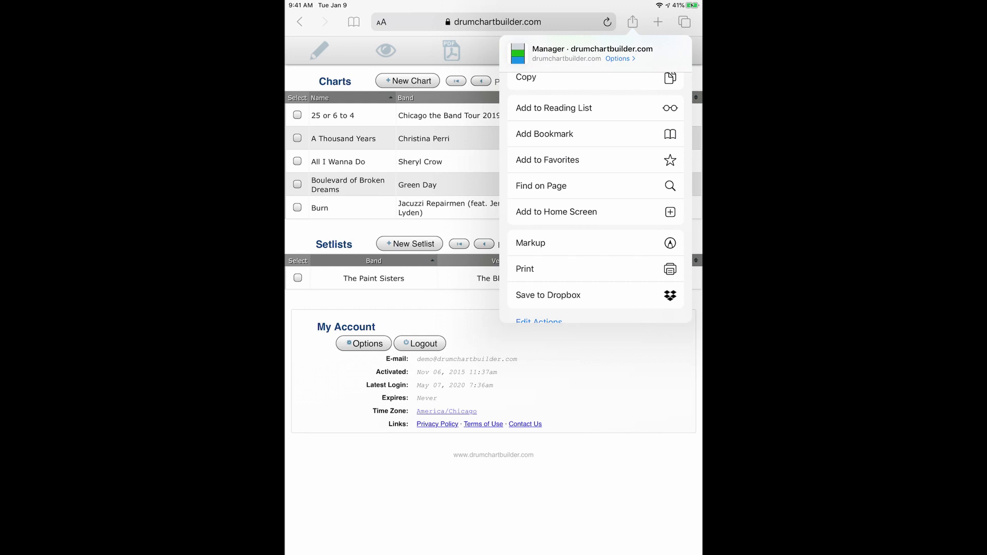
{"action": "left_click", "coordinate": [556, 212]}
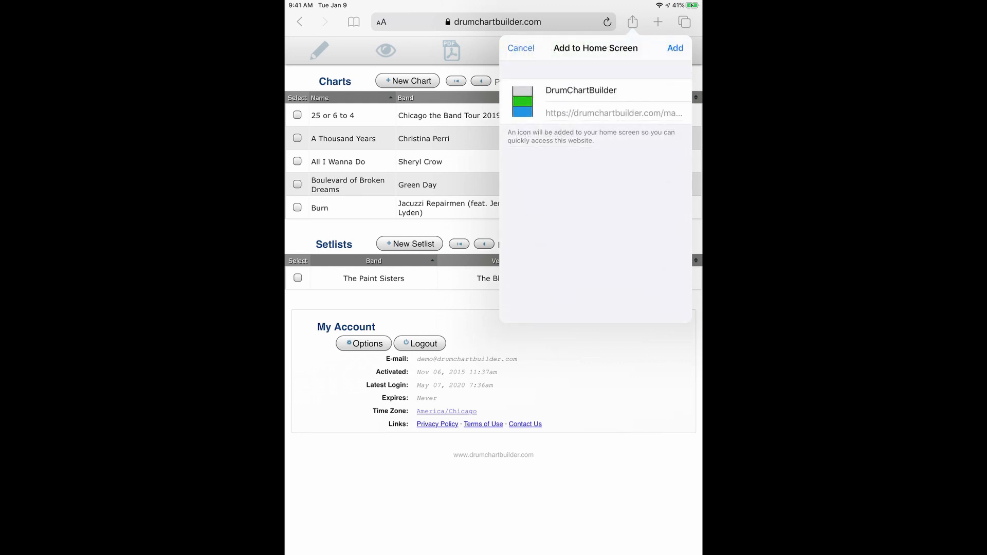
{"action": "left_click", "coordinate": [674, 48]}
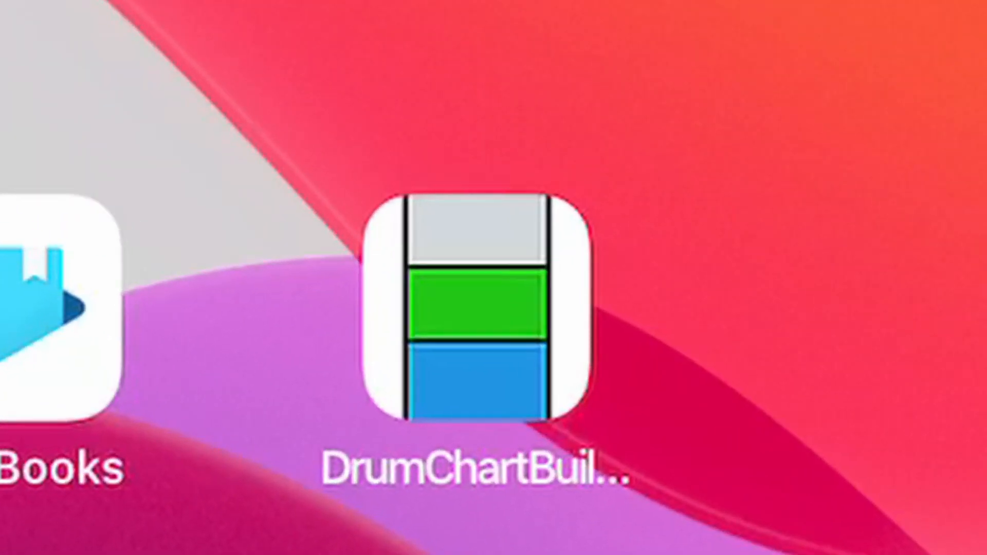
Launch DrumChartBuilder from the home-screen icon and log in with the account e-mail
{"action": "left_click", "coordinate": [475, 308]}
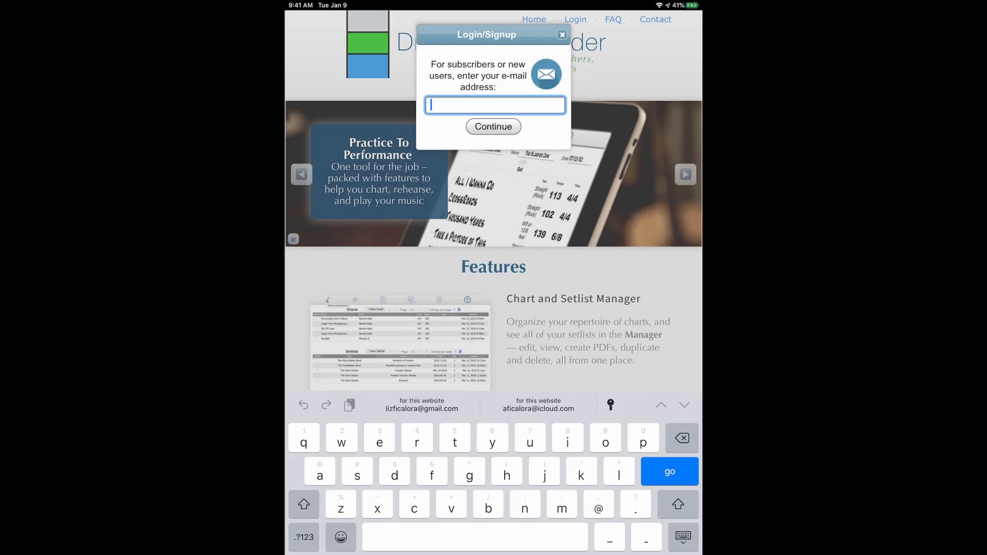
{"action": "type", "text": "dem"}
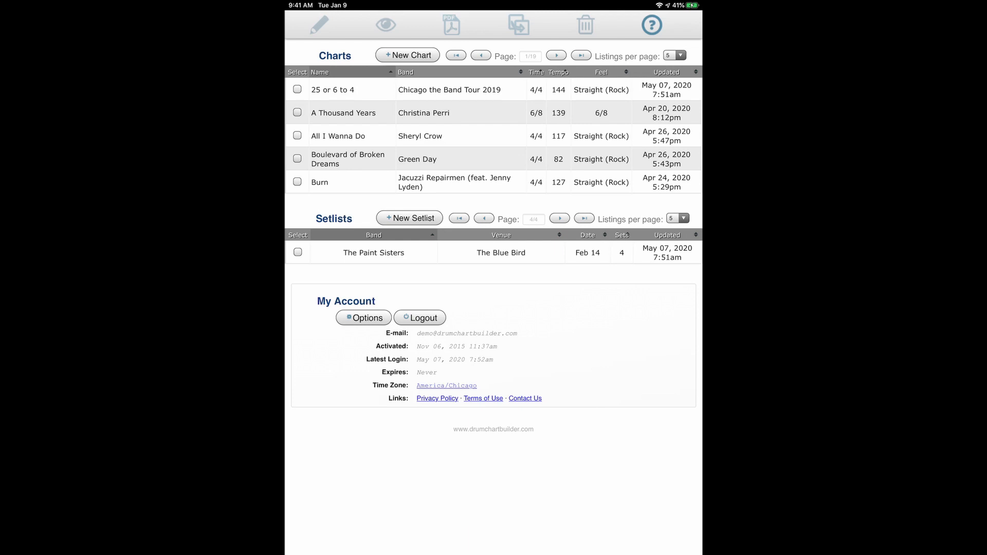
Resave the 25 or 6 to 4 chart at 7:53am and The Paint Sisters setlist at 7:54am
{"action": "left_click", "coordinate": [296, 89]}
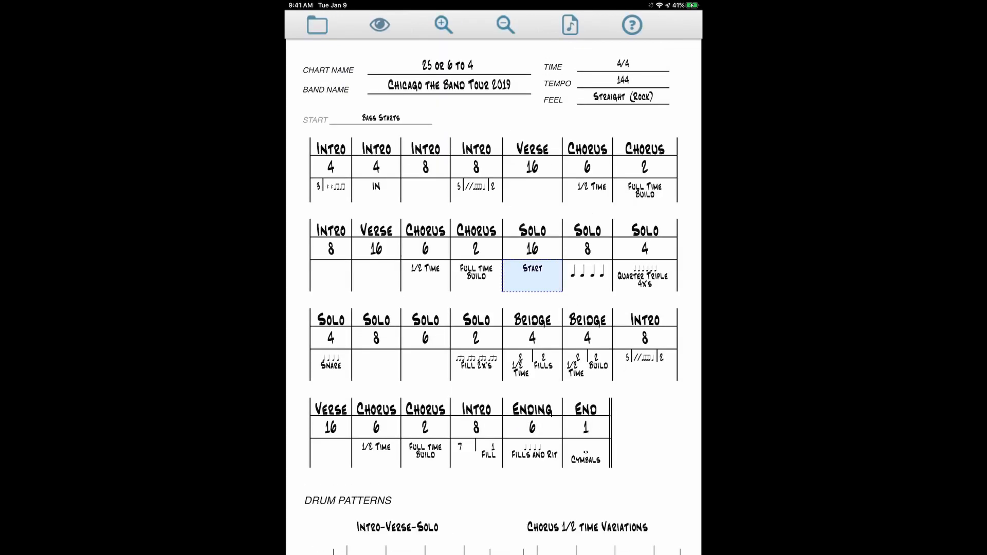
{"action": "left_click", "coordinate": [316, 25]}
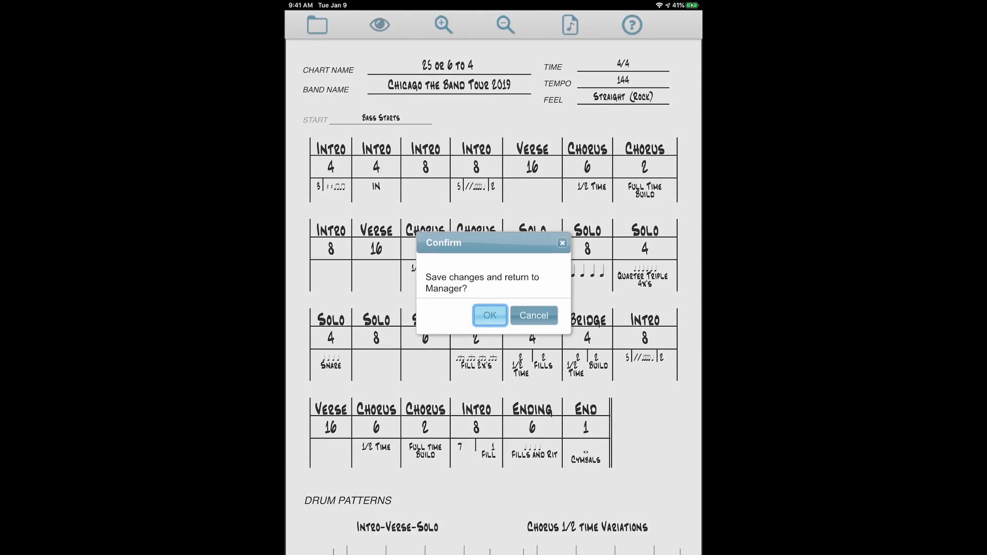
{"action": "left_click", "coordinate": [490, 316]}
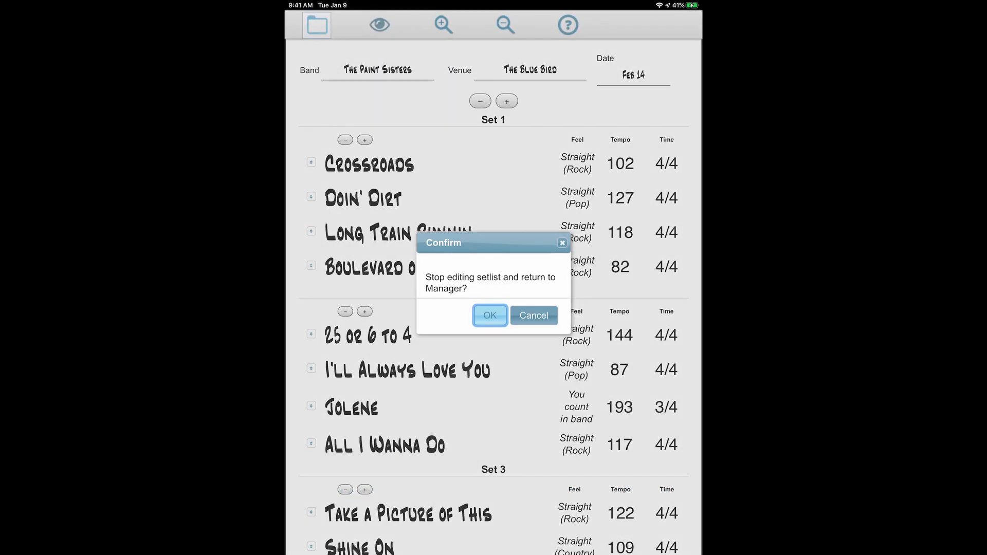
{"action": "left_click", "coordinate": [490, 316]}
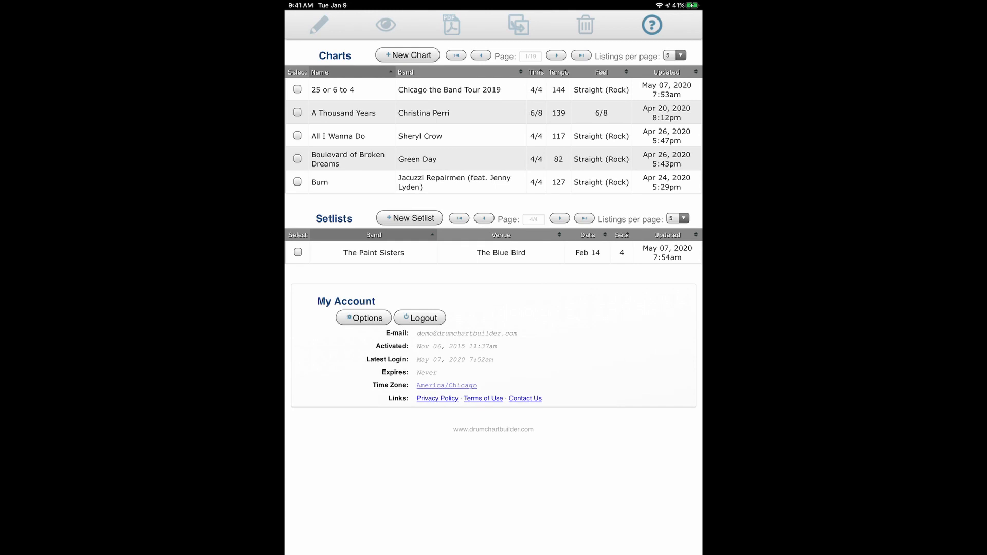
Switch Wi-Fi off in iOS Settings and return to the home screen
{"action": "key", "text": "home"}
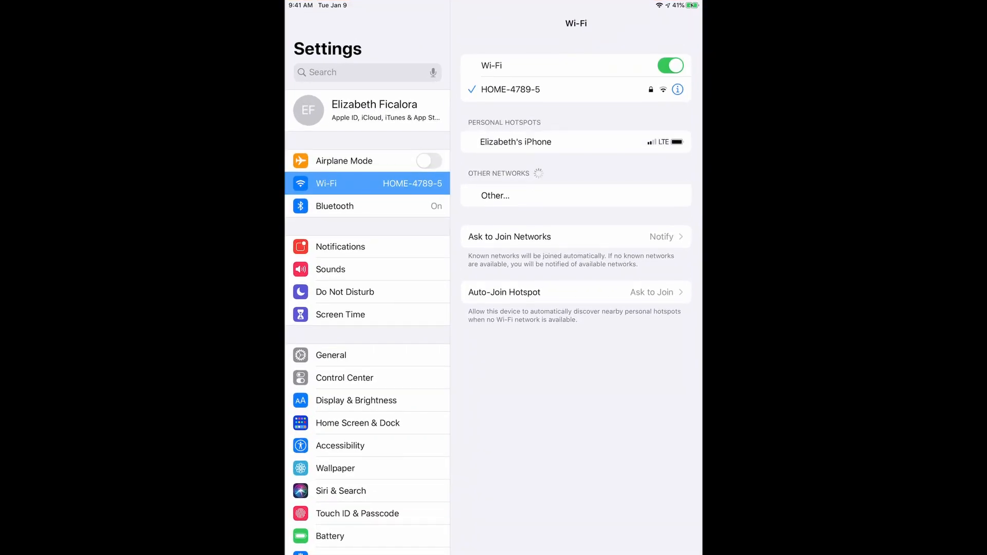
{"action": "left_click", "coordinate": [670, 66]}
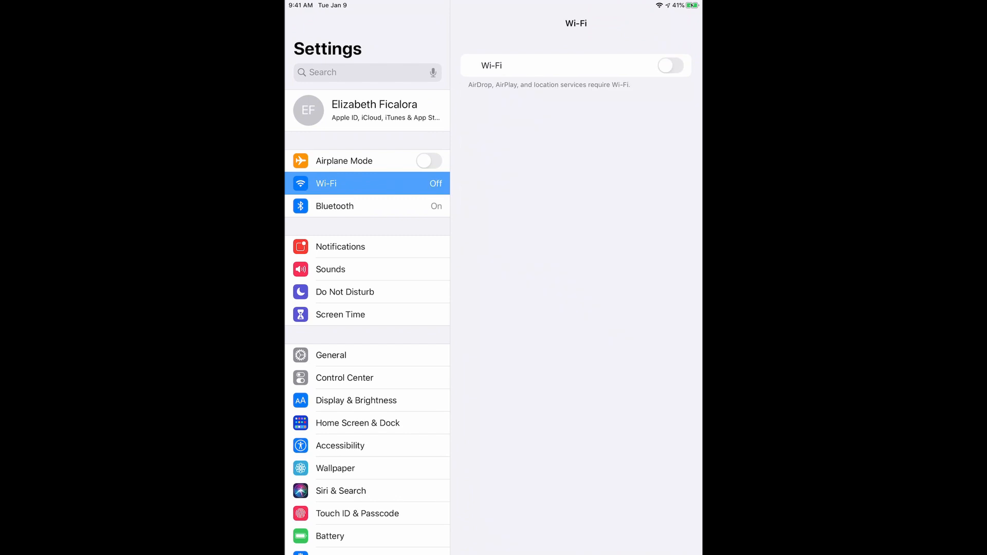
{"action": "key", "text": "home"}
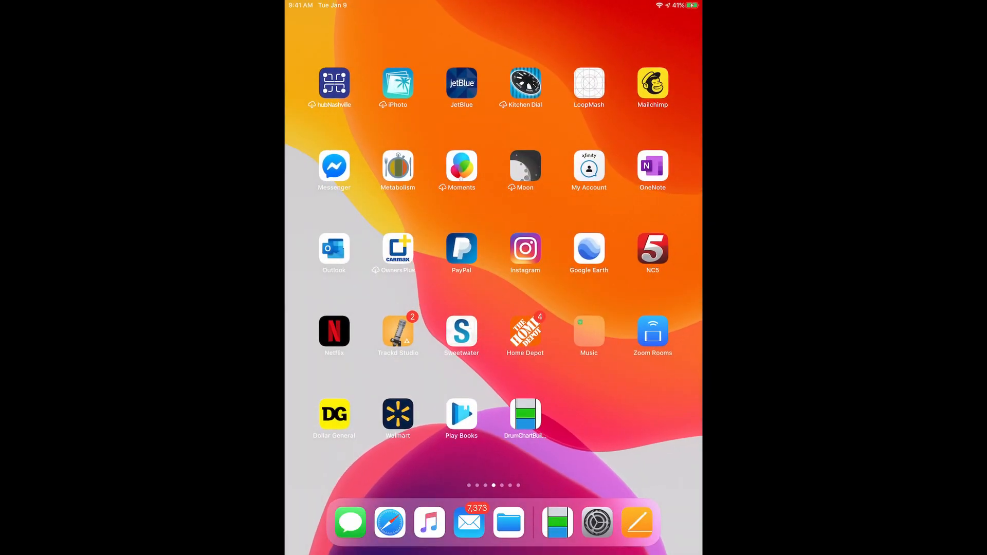
Offline, reopen the 25 or 6 to 4 chart and browse the Pattern Library for the empty second pattern
{"action": "left_click", "coordinate": [524, 416]}
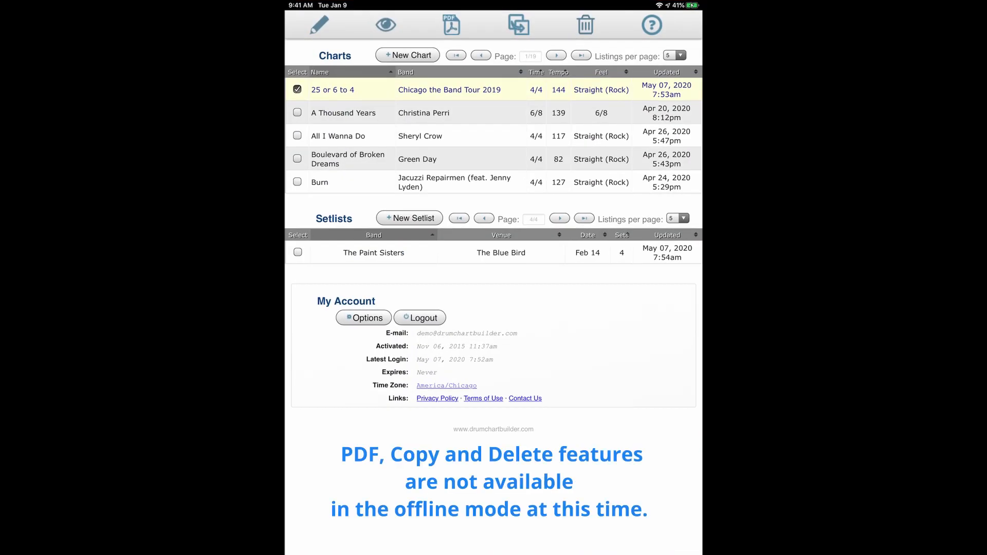
{"action": "left_click", "coordinate": [332, 90]}
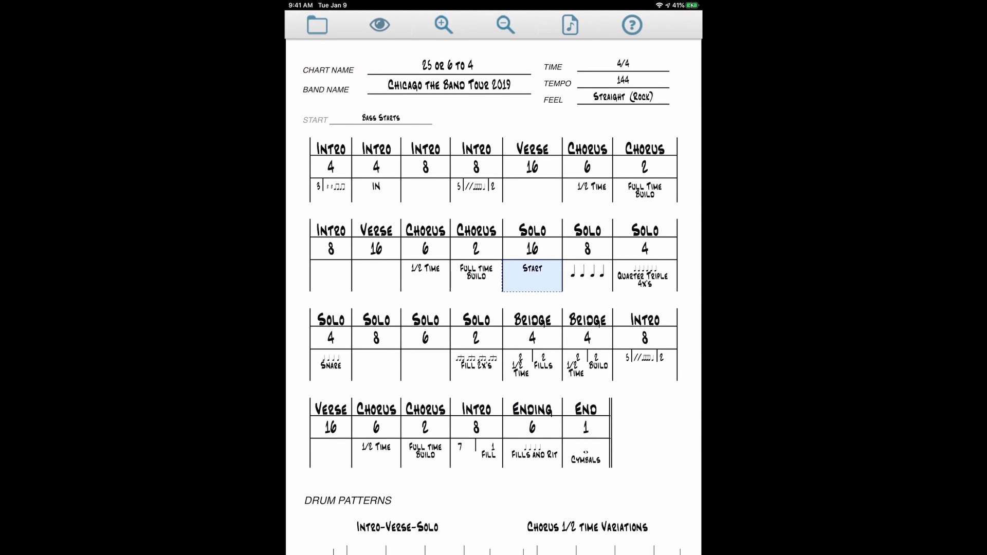
{"action": "scroll", "scroll_direction": "down", "scroll_amount": 3}
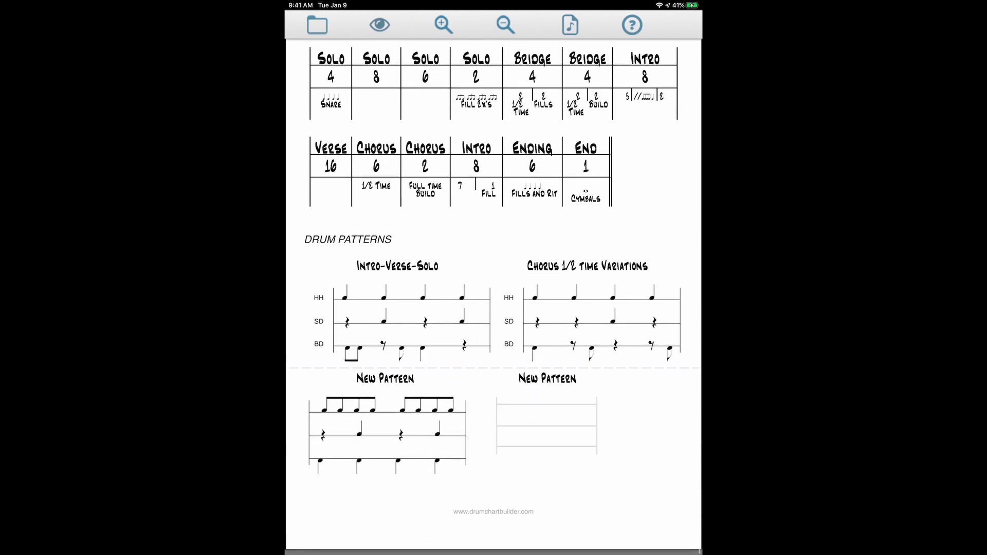
{"action": "left_click", "coordinate": [546, 425]}
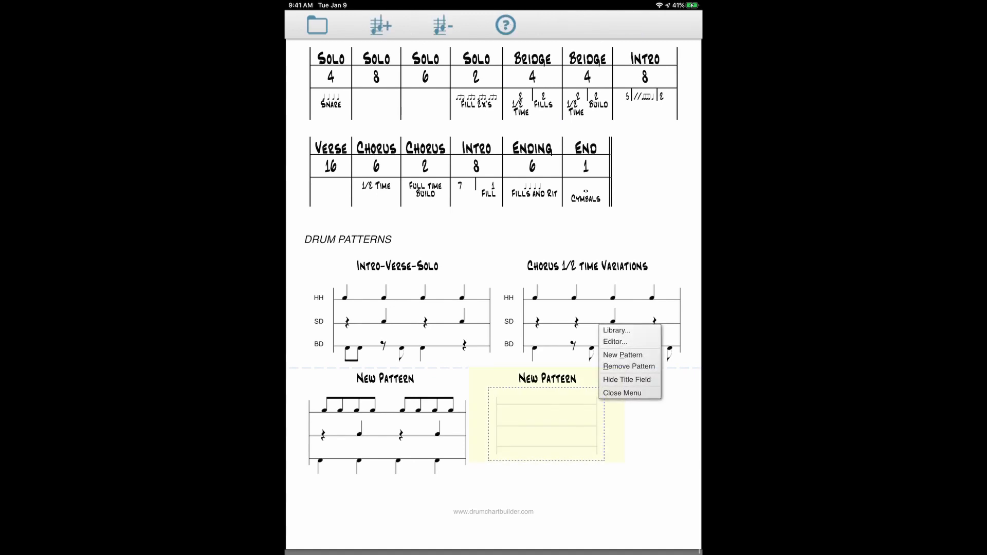
{"action": "left_click", "coordinate": [616, 330]}
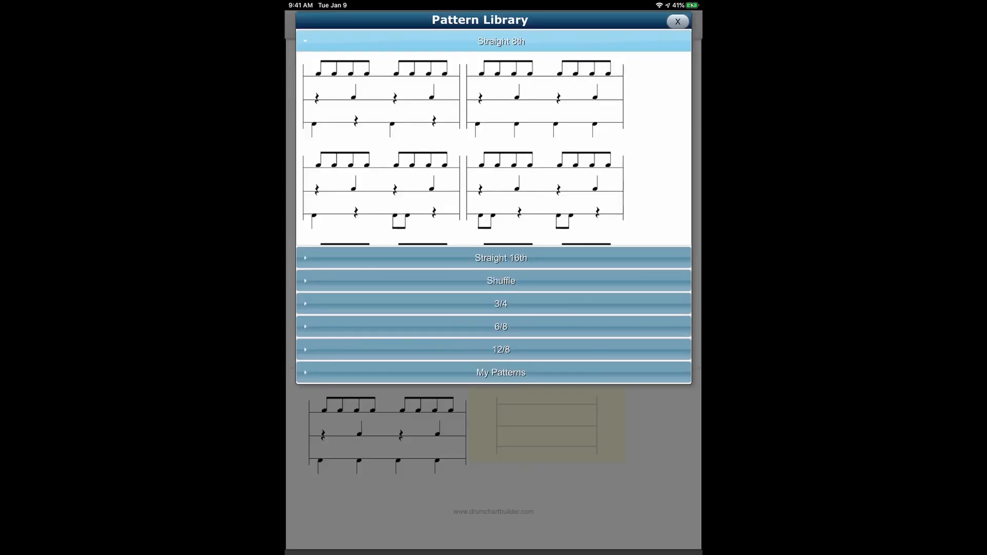
{"action": "left_click", "coordinate": [678, 20]}
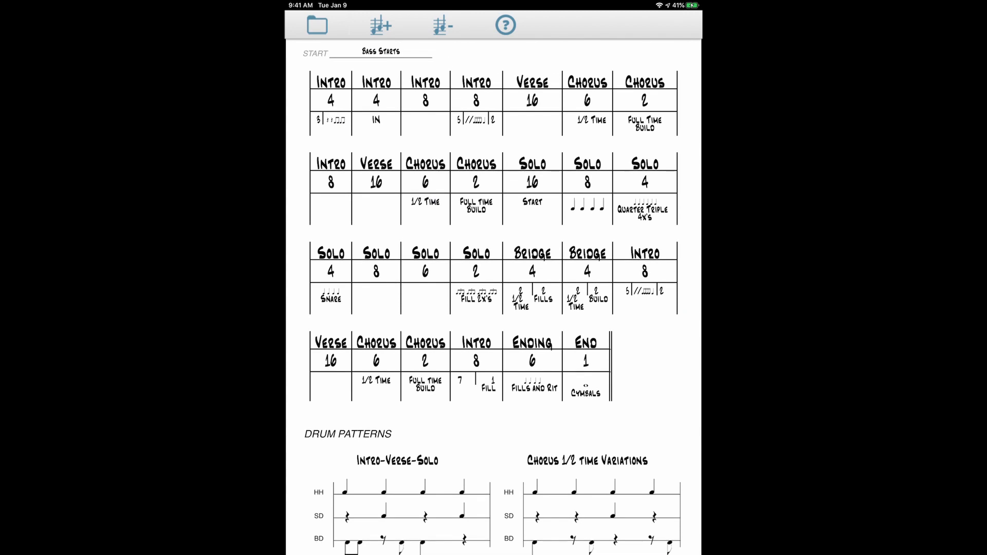
Insert a quarter-note figure in the first-row Verse bar and head back toward the manager
{"action": "left_click", "coordinate": [532, 121]}
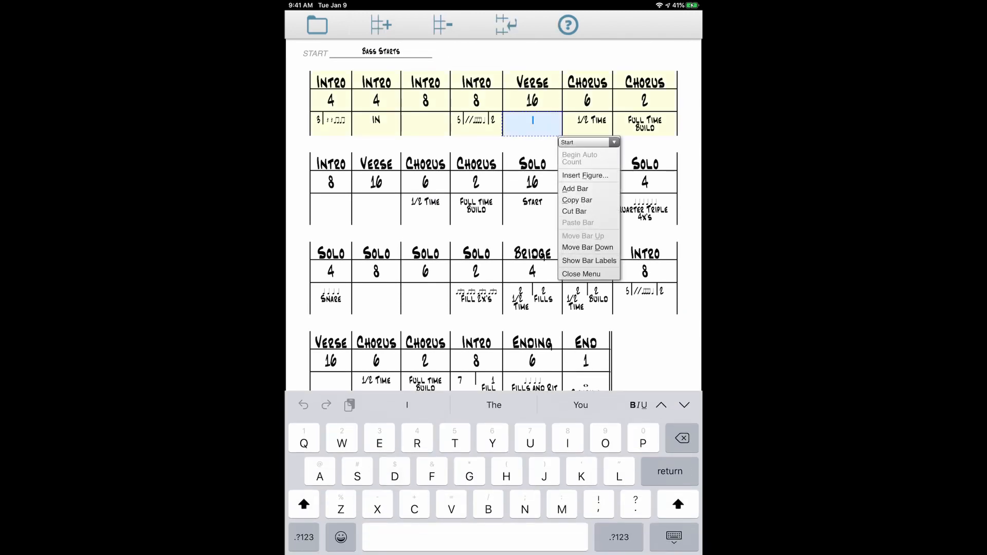
{"action": "left_click", "coordinate": [584, 175]}
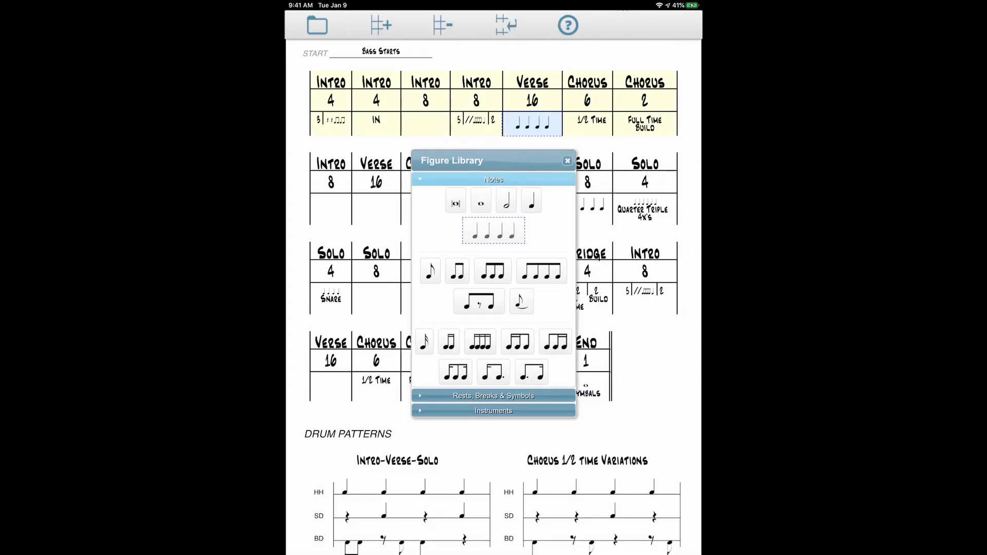
{"action": "left_click", "coordinate": [565, 160]}
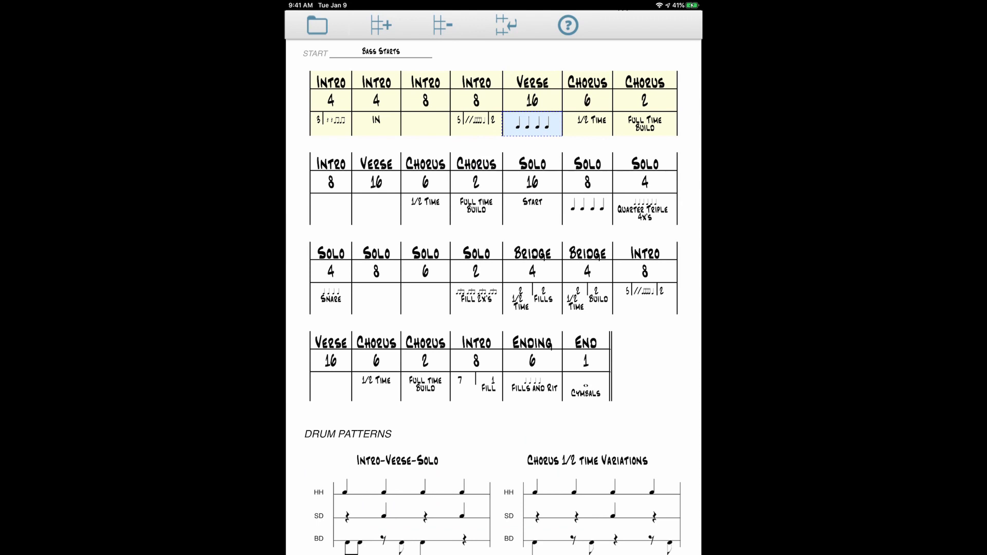
{"action": "left_click", "coordinate": [318, 25]}
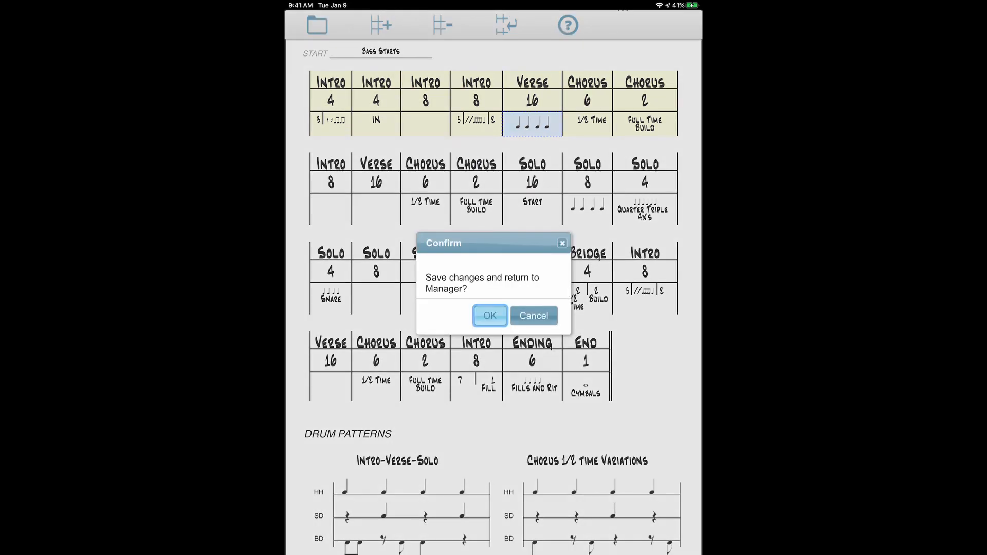
Save the chart edits offline, then edit and close The Paint Sisters setlist, returning to the manager
{"action": "left_click", "coordinate": [490, 316]}
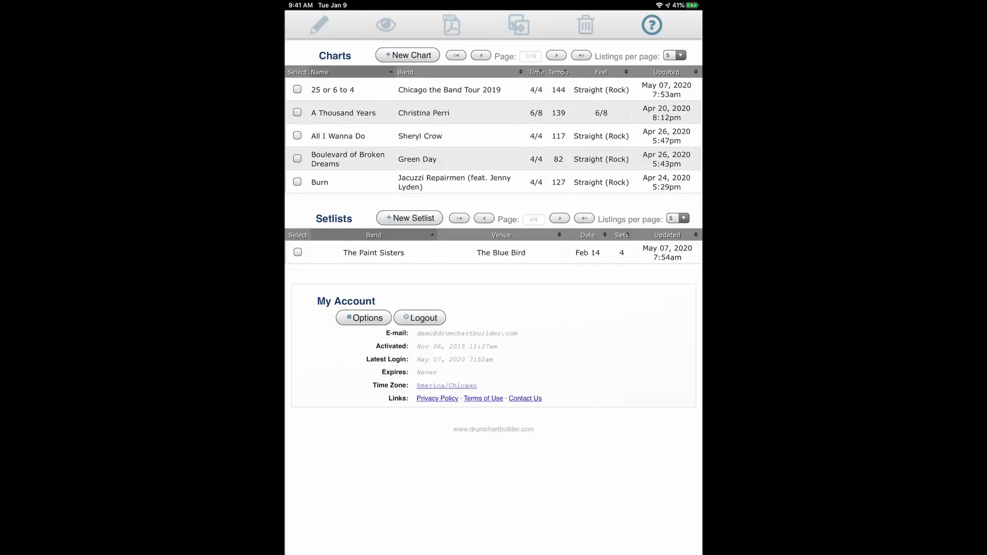
{"action": "left_click", "coordinate": [298, 252]}
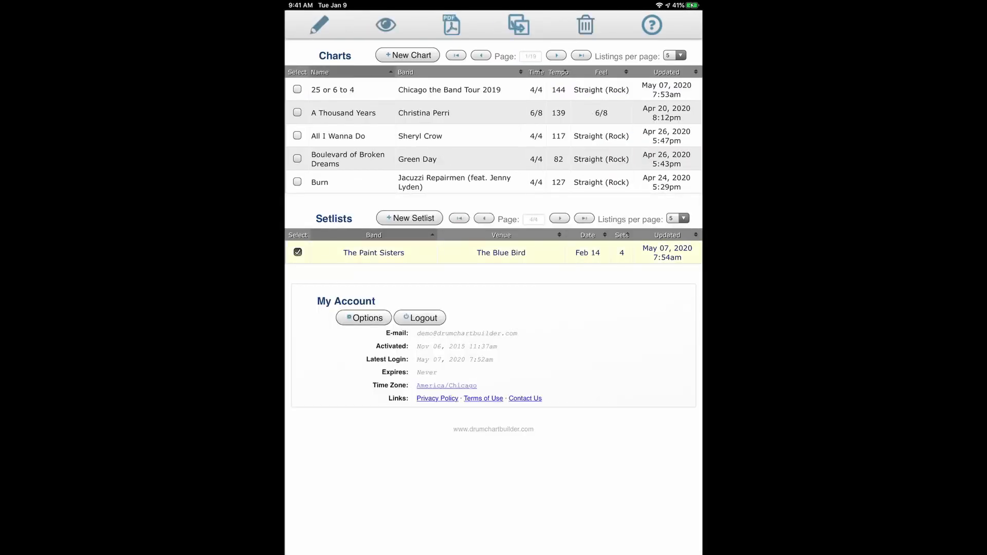
{"action": "left_click", "coordinate": [373, 253]}
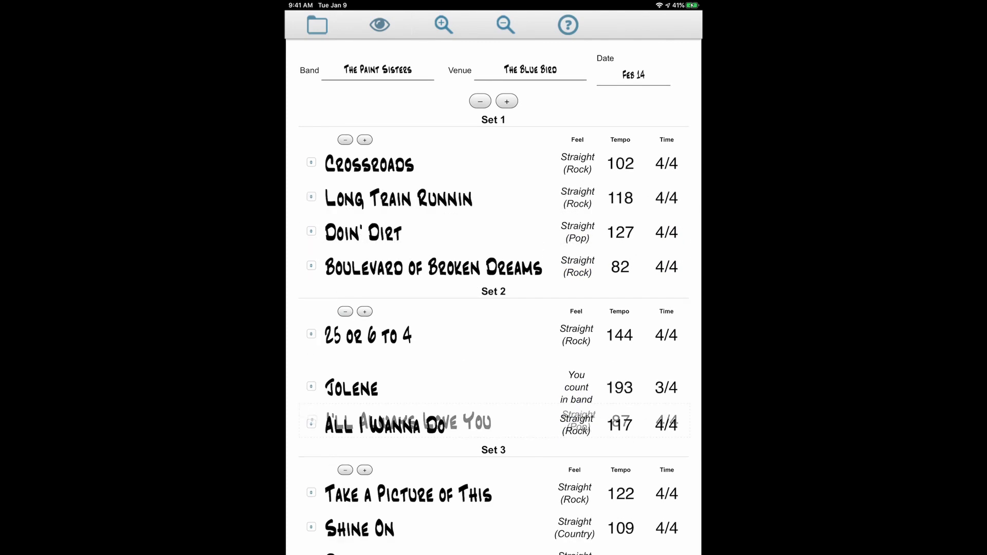
{"action": "left_click", "coordinate": [317, 25]}
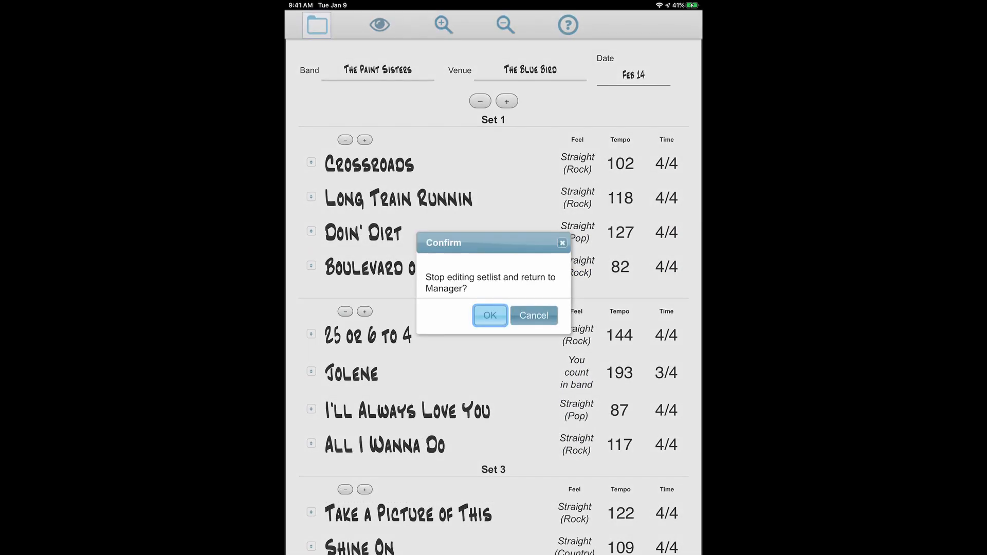
{"action": "left_click", "coordinate": [490, 315]}
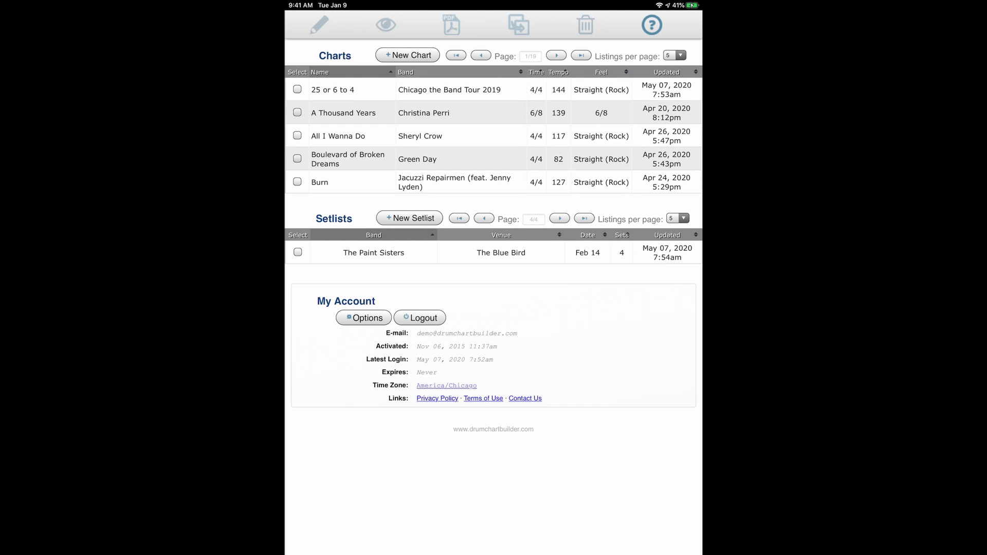
View The Paint Sisters setlist in performance mode, paging from Crossroads through I'll Always Love You to Shine On
{"action": "left_click", "coordinate": [298, 252]}
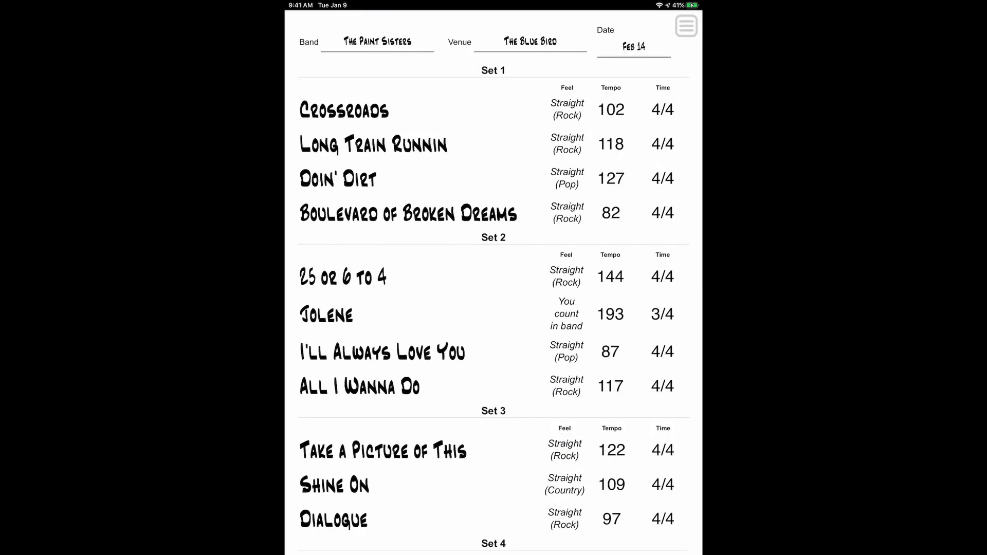
{"action": "left_click", "coordinate": [338, 110]}
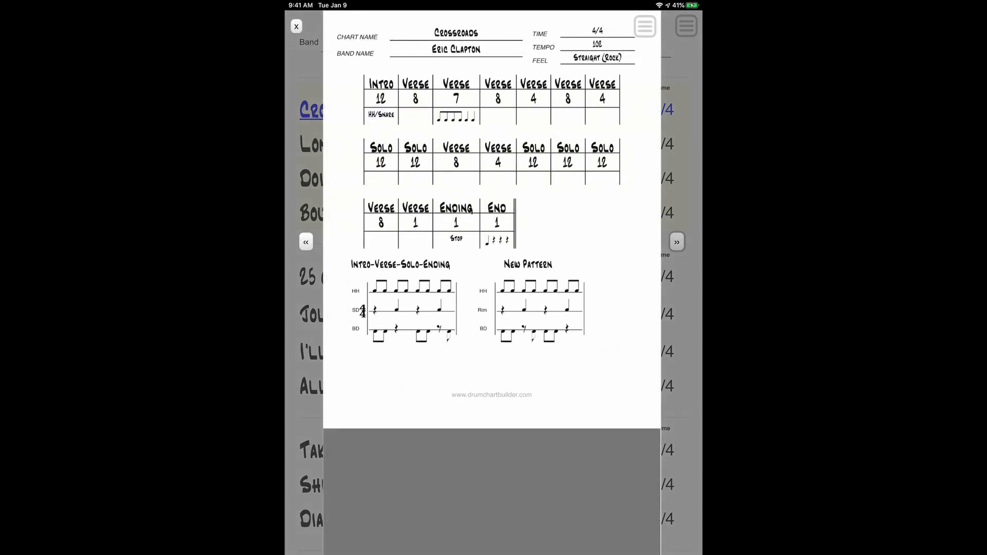
{"action": "left_click", "coordinate": [677, 241]}
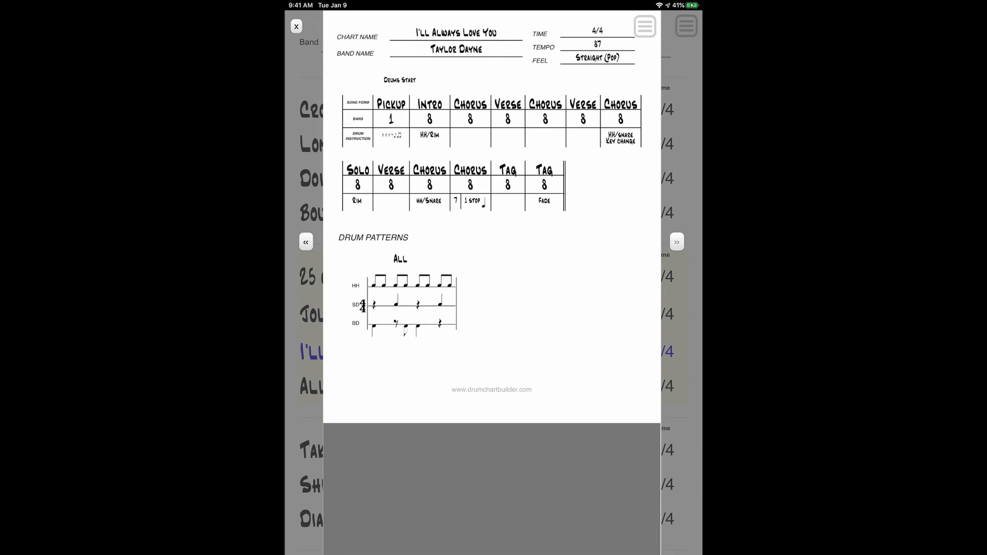
{"action": "left_click", "coordinate": [676, 241]}
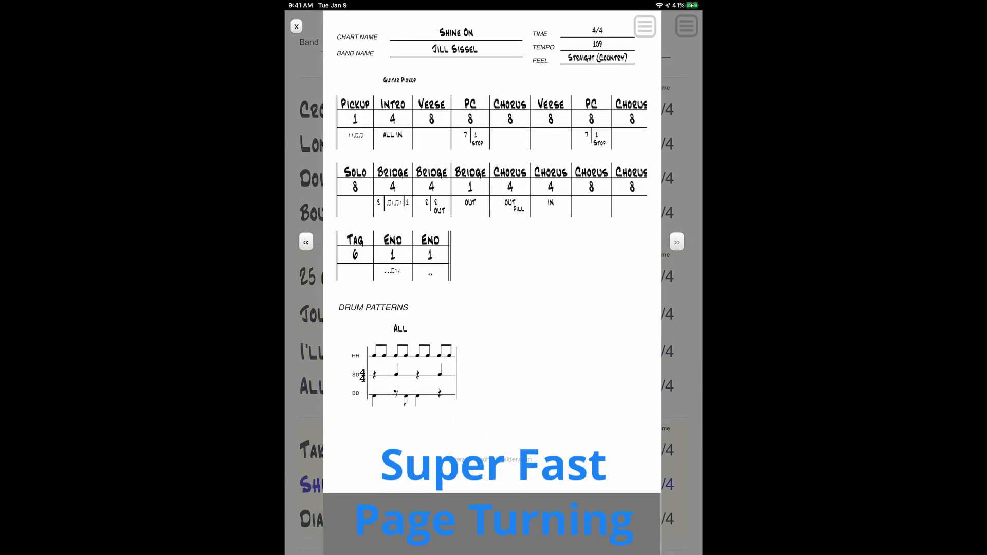